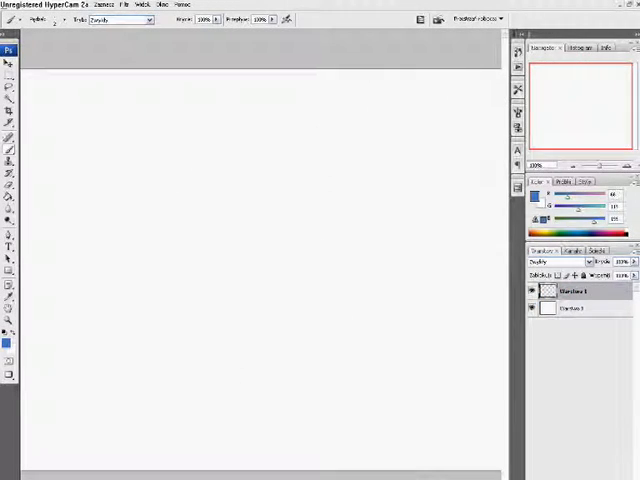
- Type the signature 'Sebastian Petr' below the blue dotted rally car
click(283, 135)
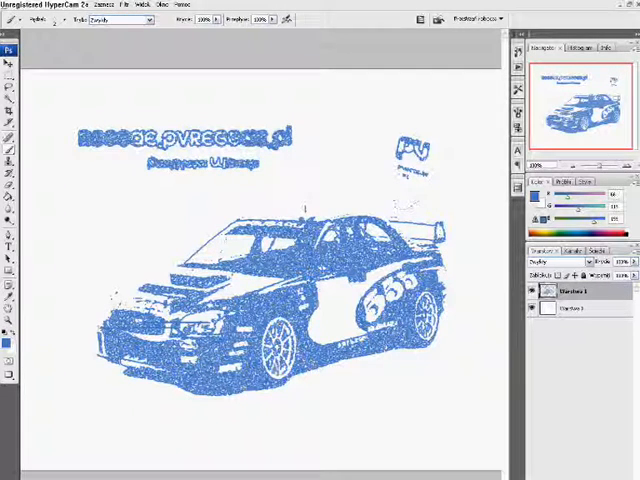
text(Sebastian Petr)
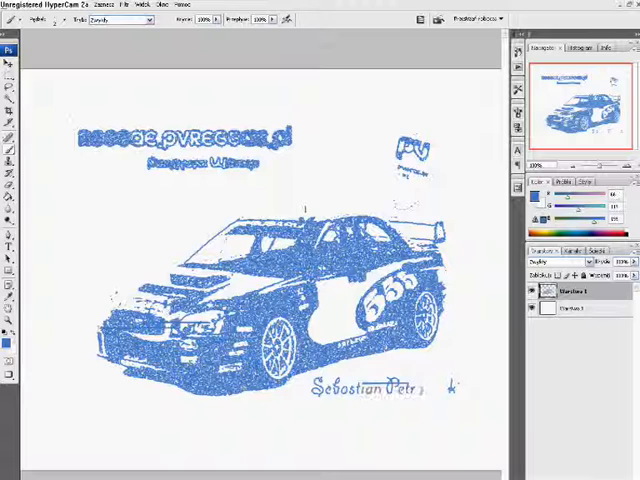